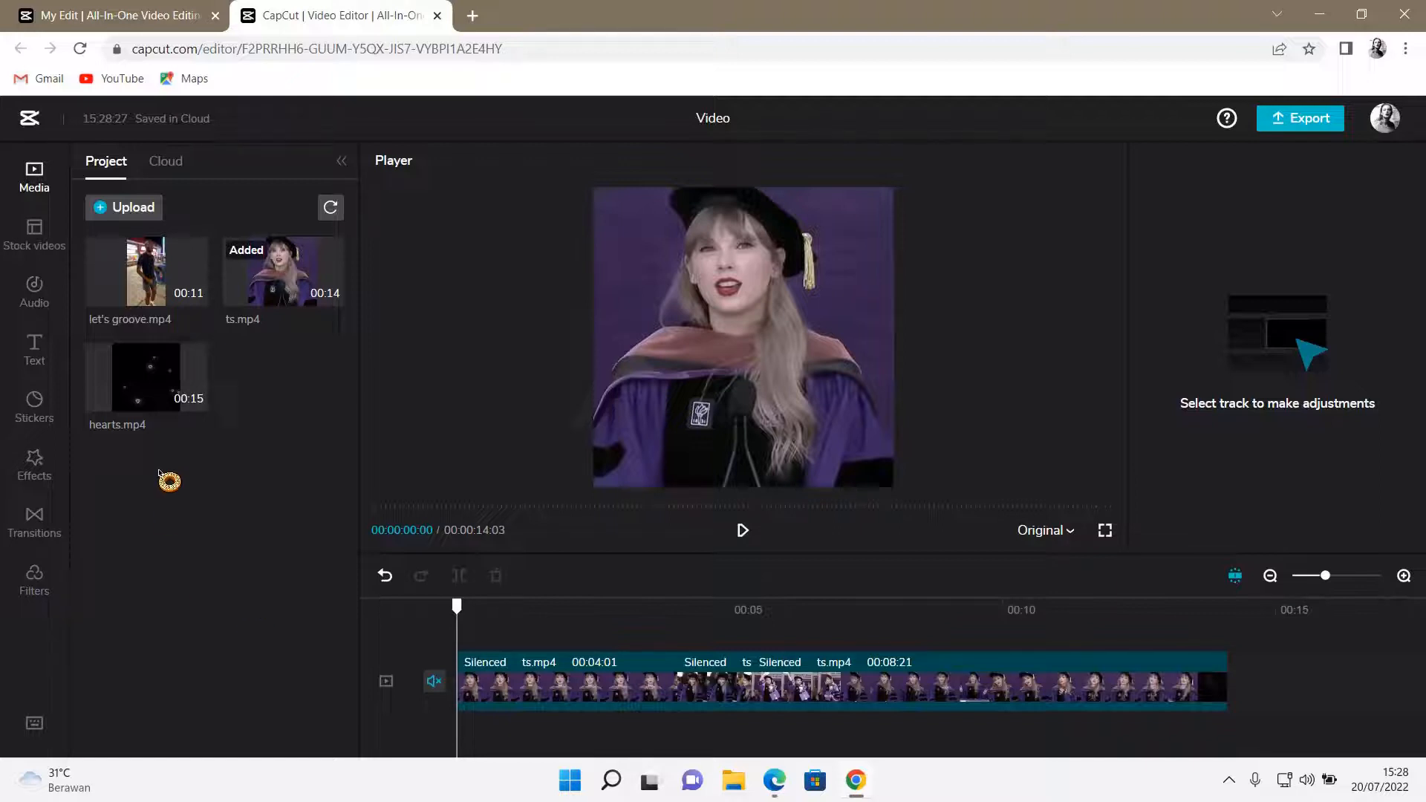
mouse_move(33, 350)
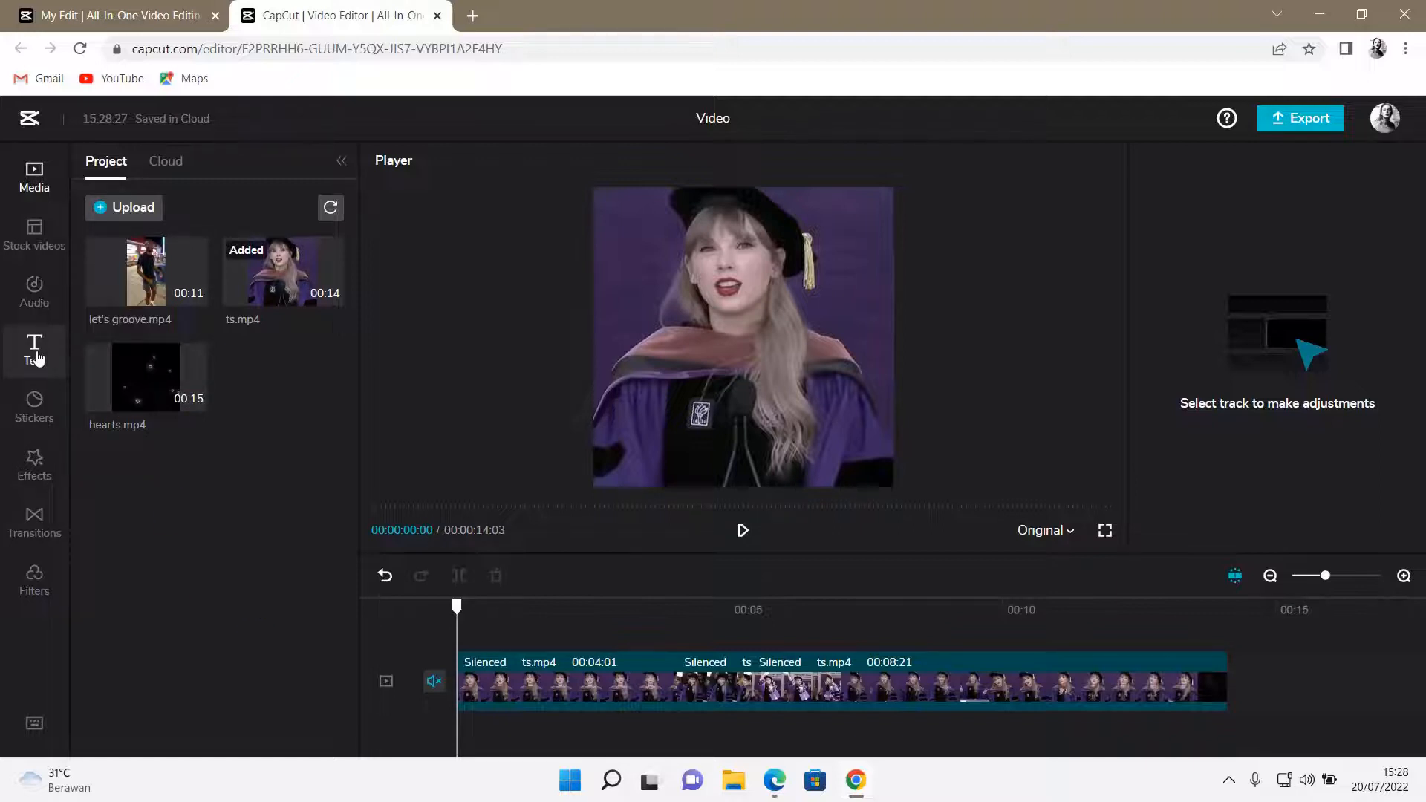
Step: Add the butterfly text template ('Thank u&love u') from Text templates to the timeline
click(33, 350)
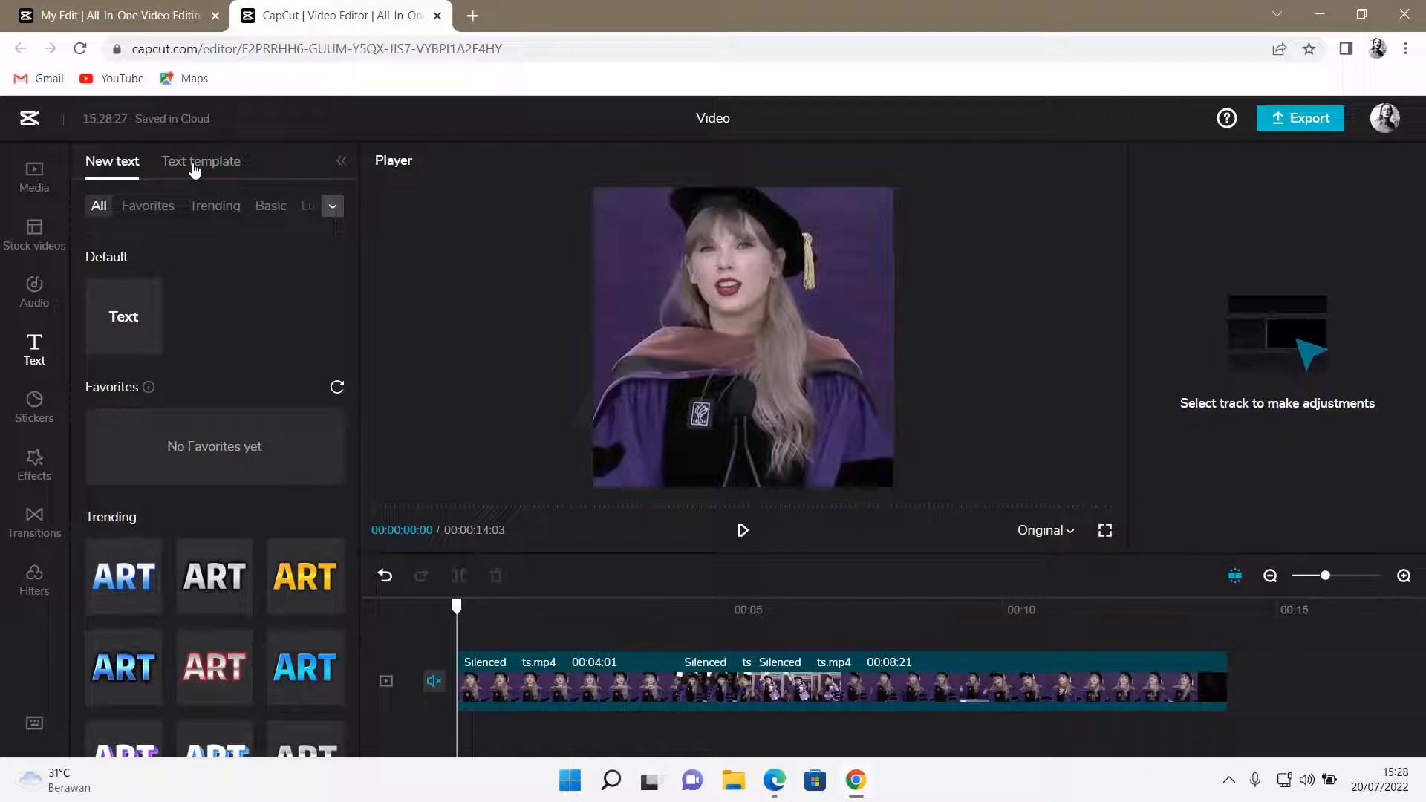
click(202, 161)
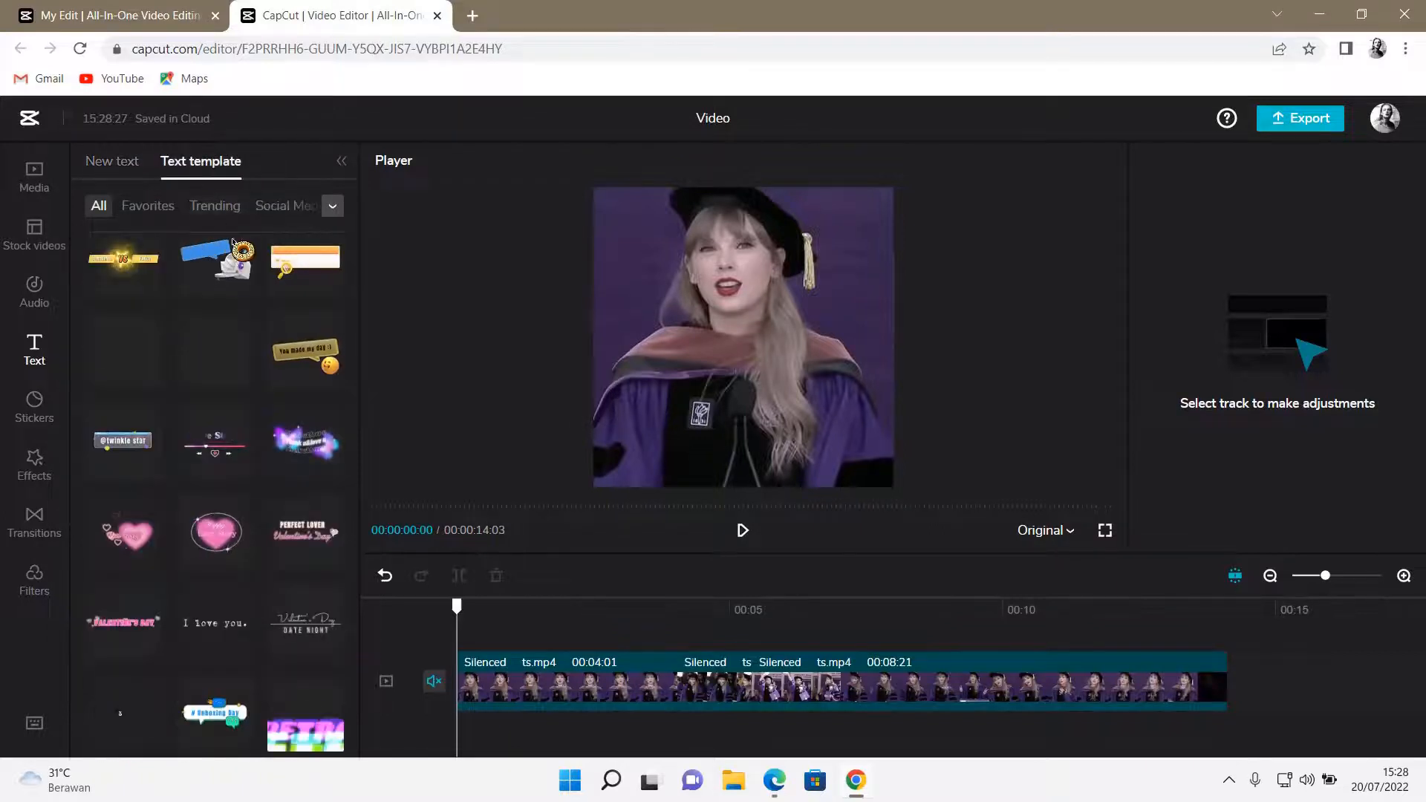
scroll(down, 3)
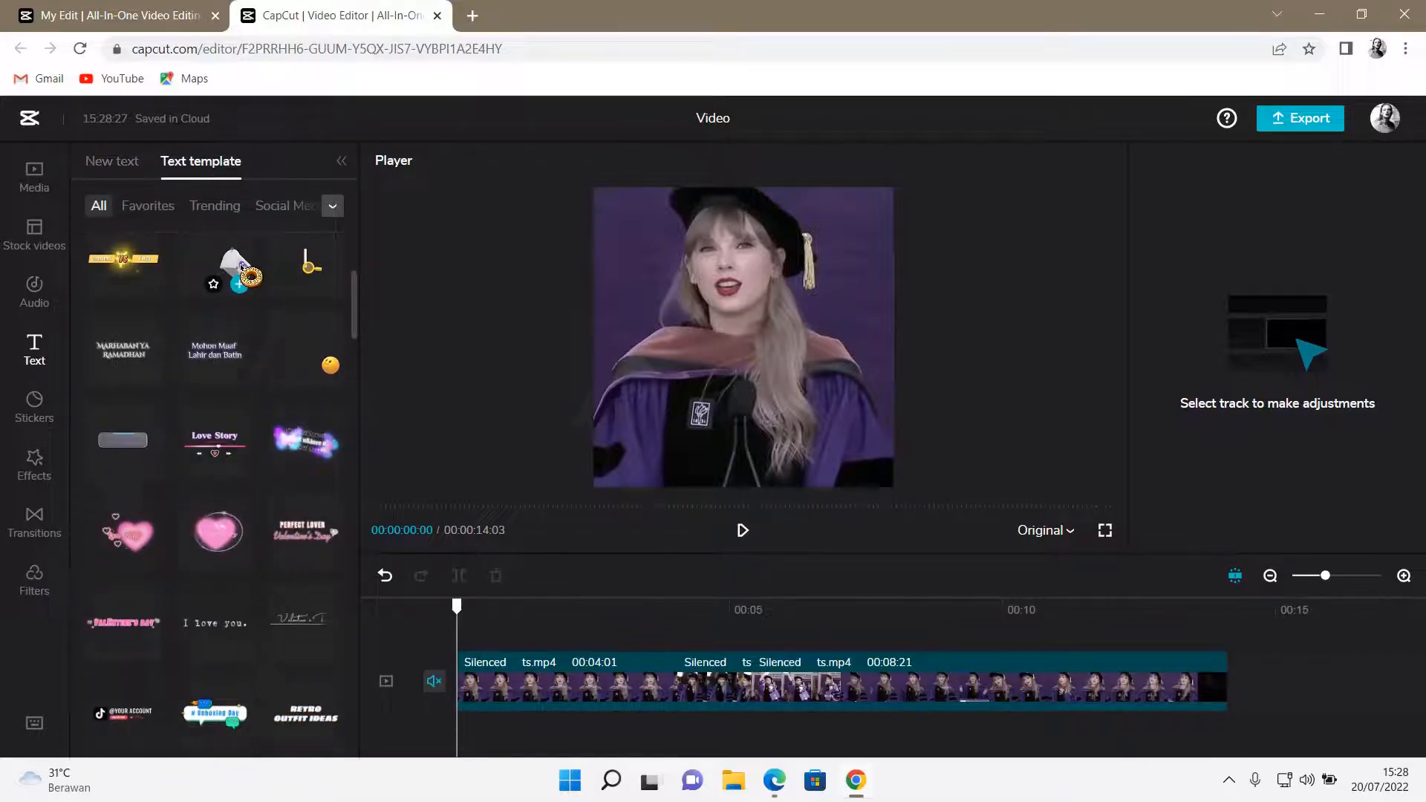
scroll(down, 3)
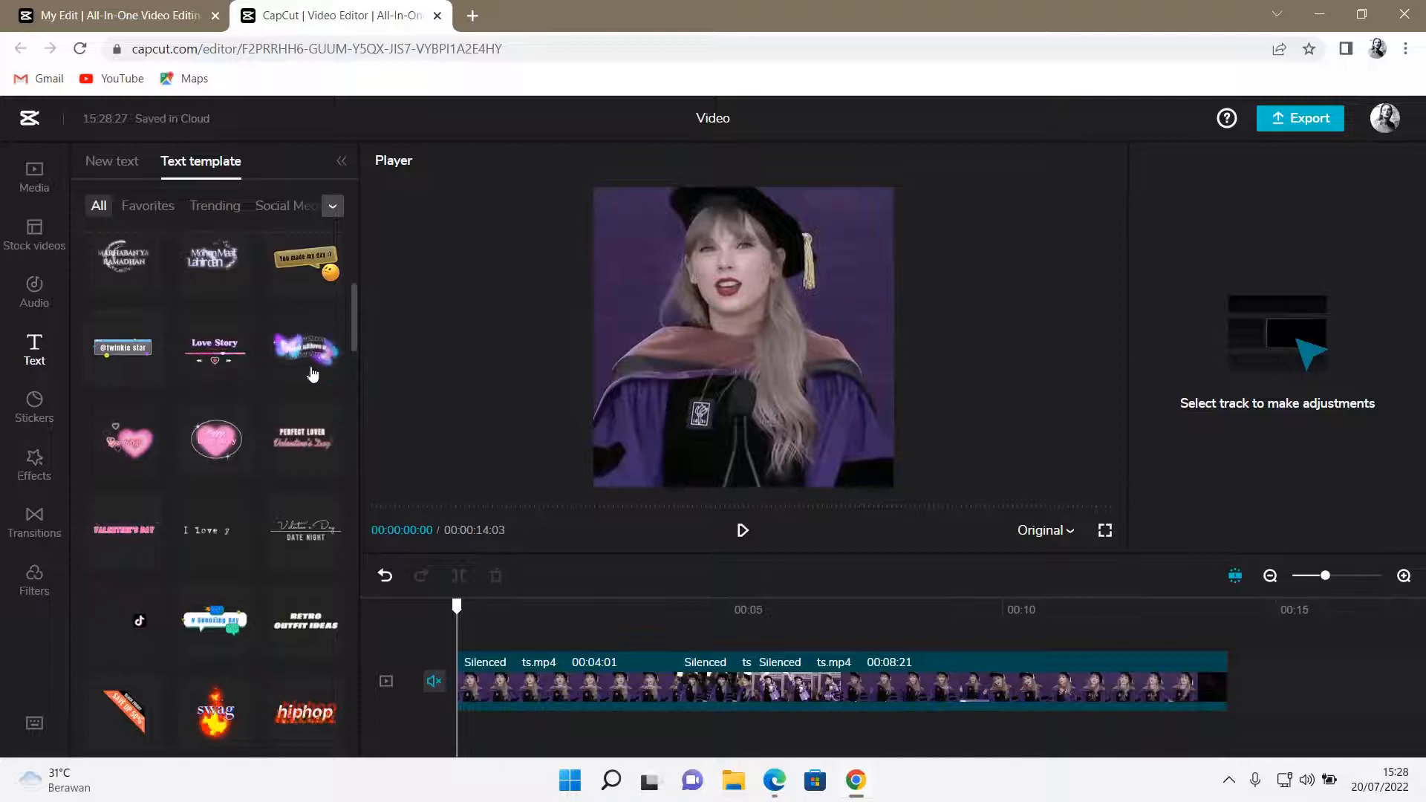
click(330, 373)
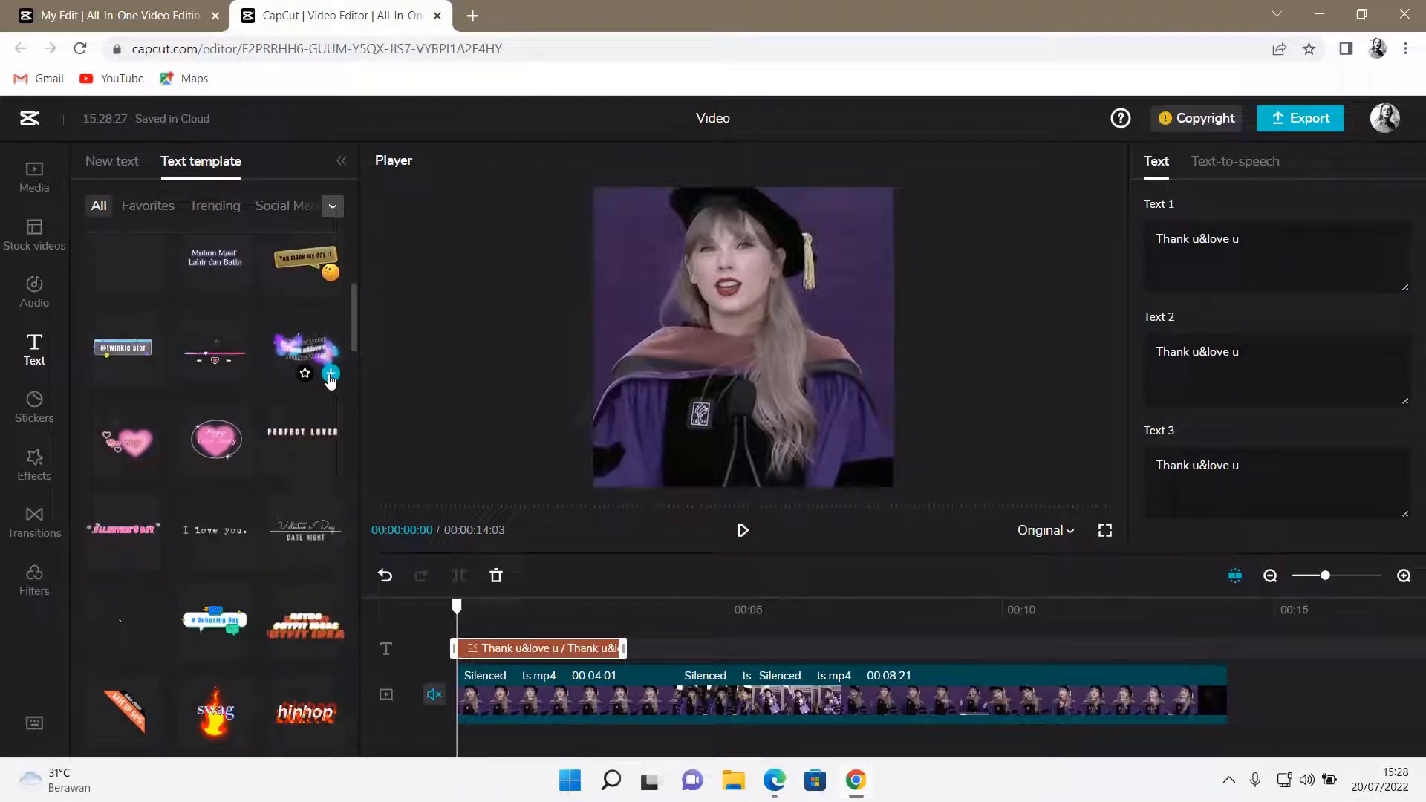
Step: Extend the 'Thank u&love u' text track to match the end of ts.mp4
click(330, 374)
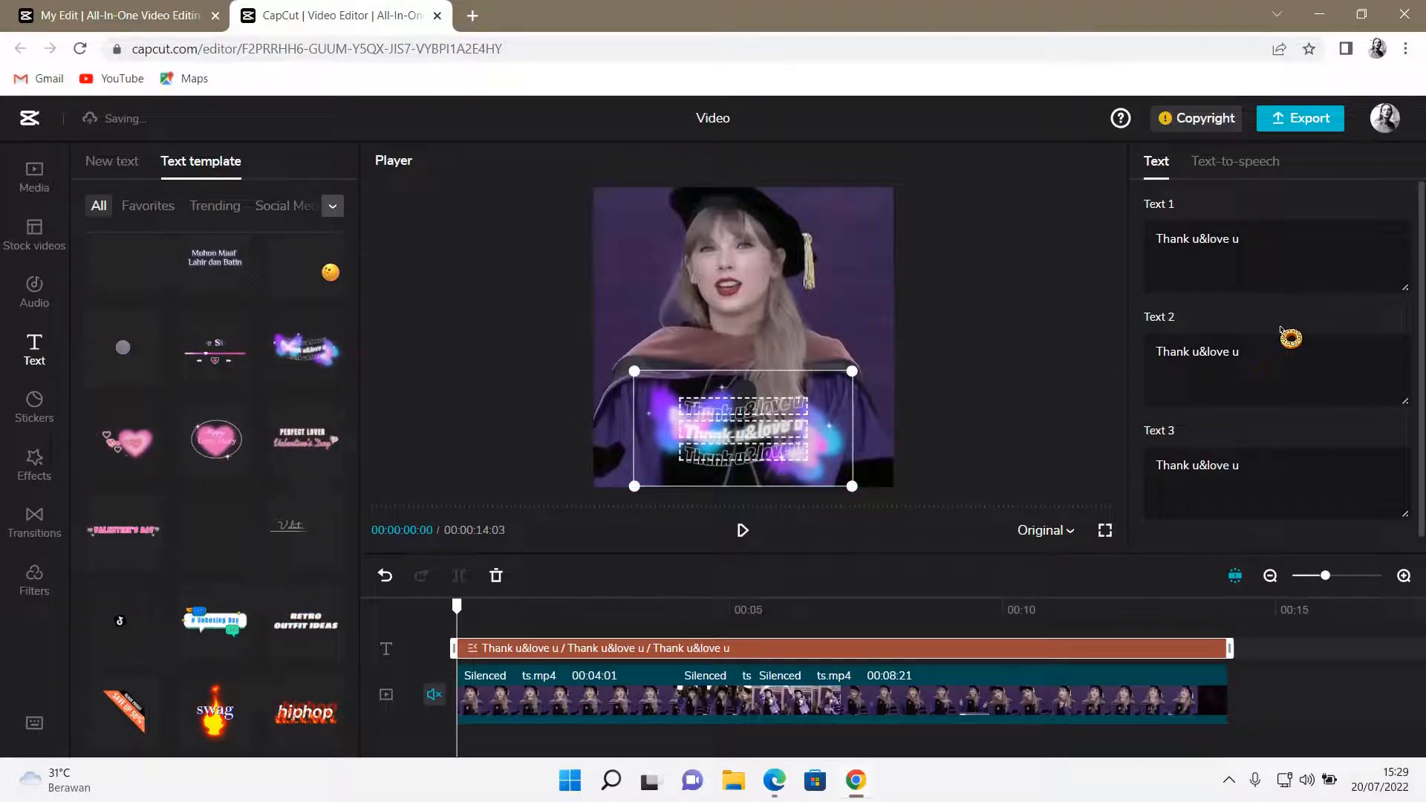
Step: Replace the template's 'Thank u&love u' lines with 'daylight' in the Text panel
triple_click(1197, 239)
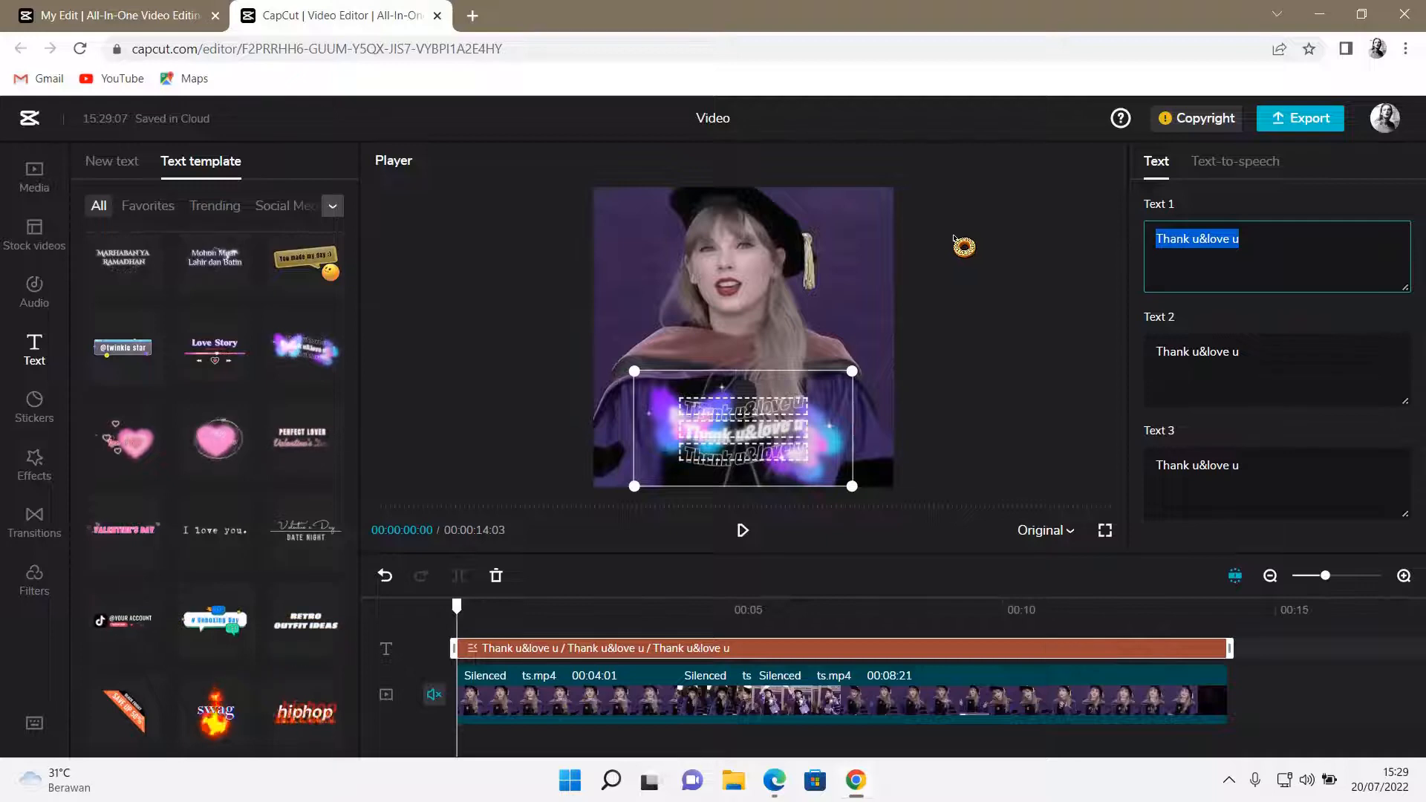
text(daylight)
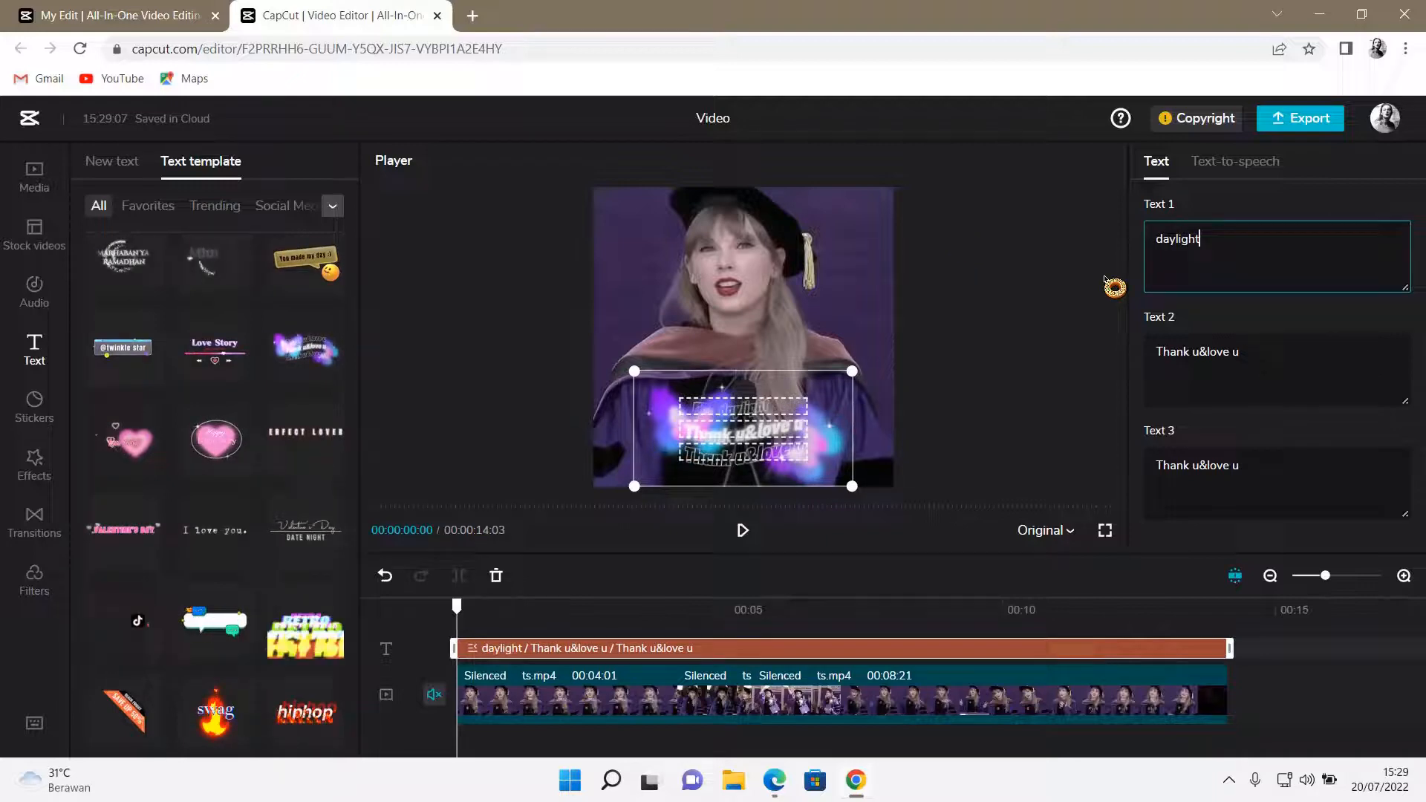
text(daylight)
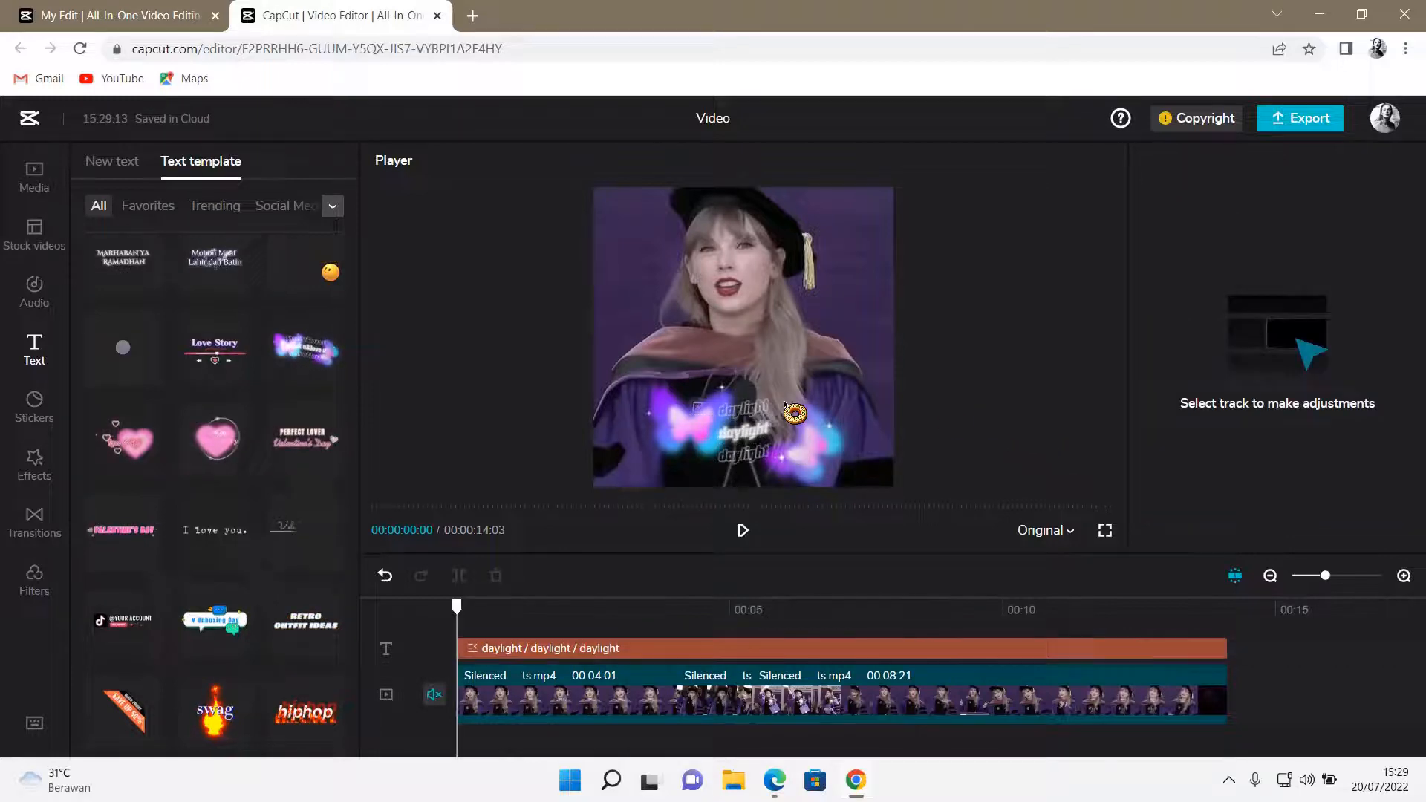
Step: Show the plain New text presets in the left Text panel
click(819, 648)
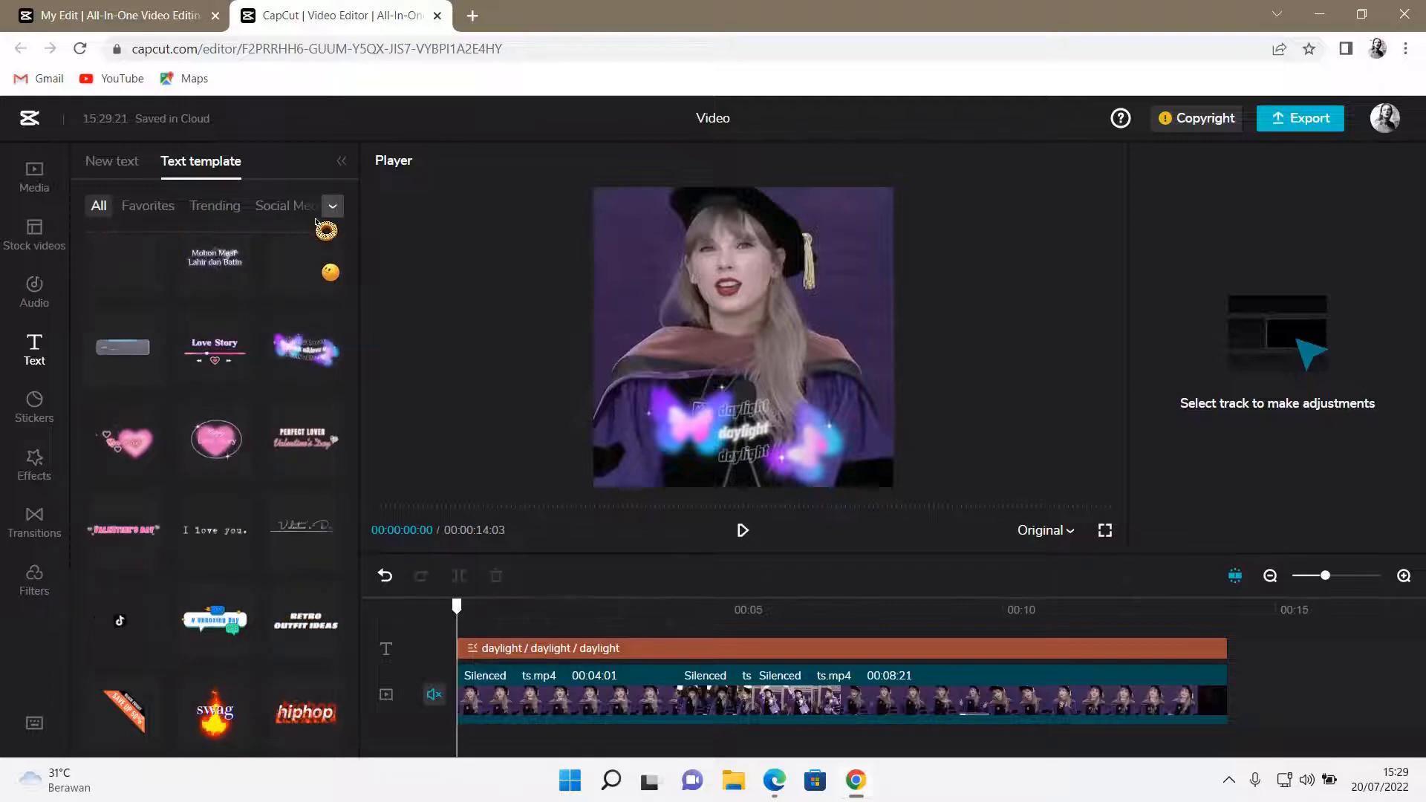
click(112, 161)
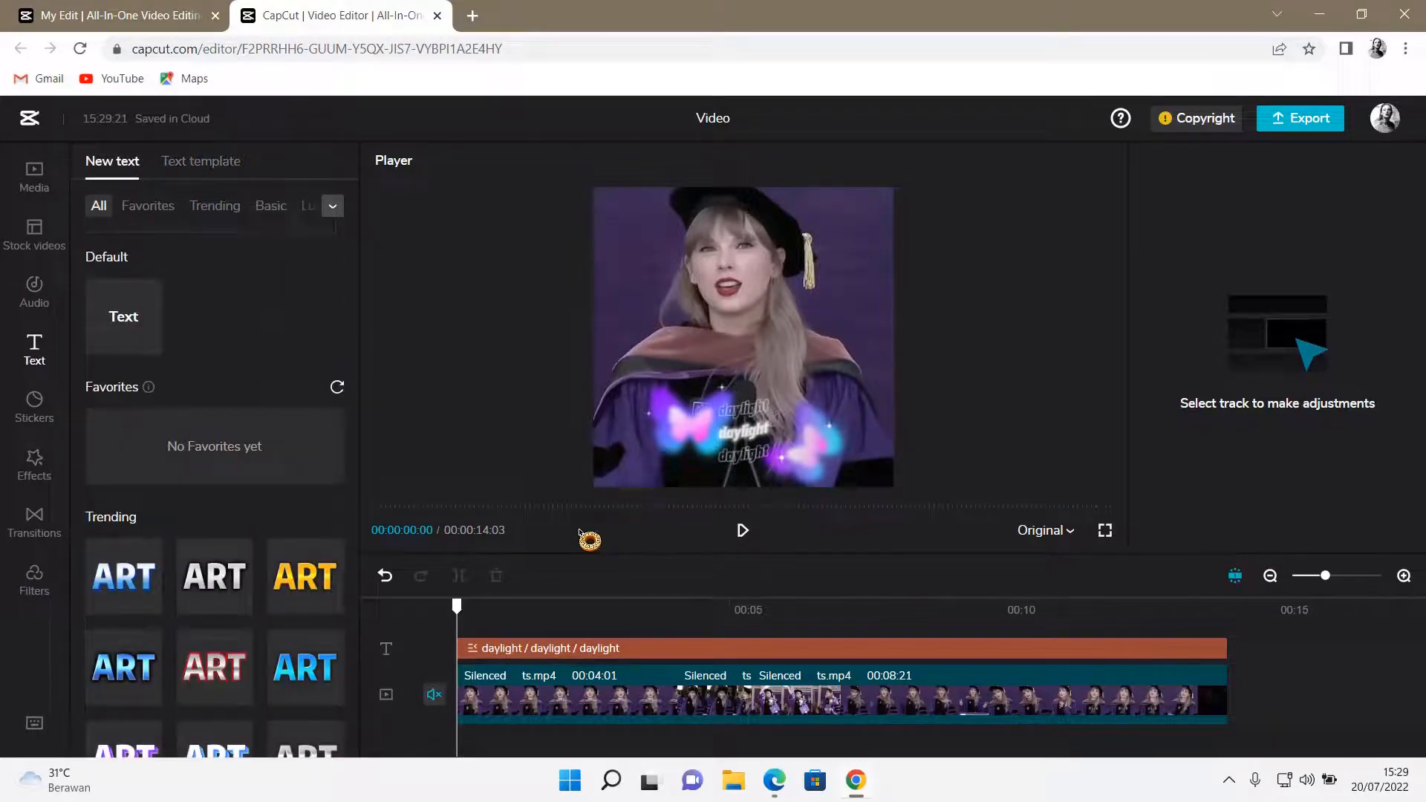